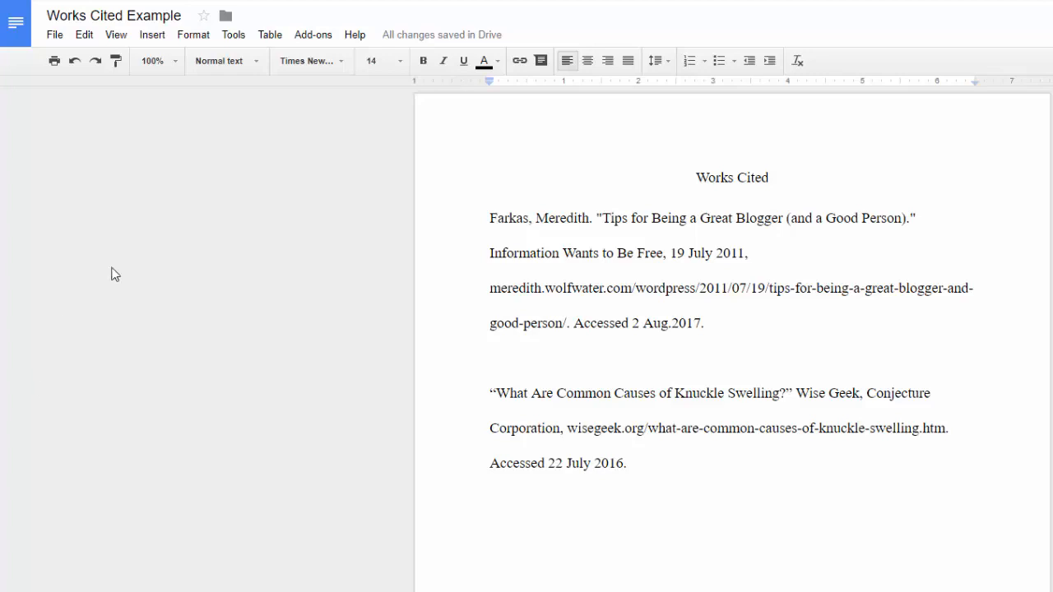
{"action": "mouse_move", "coordinate": [198, 79]}
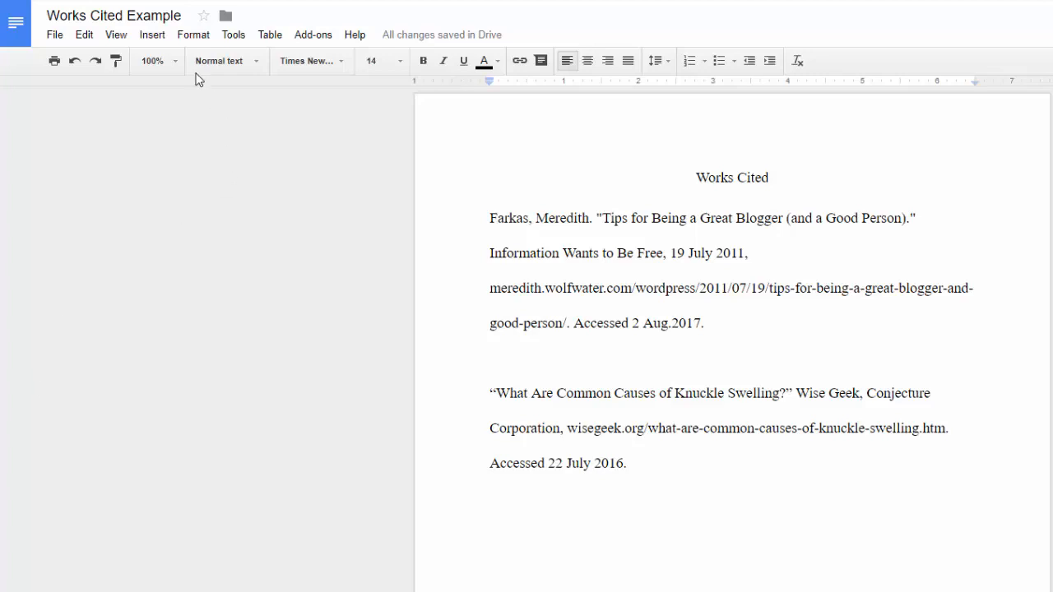
Show the View menu to confirm the ruler is enabled above the page
{"action": "left_click", "coordinate": [115, 34]}
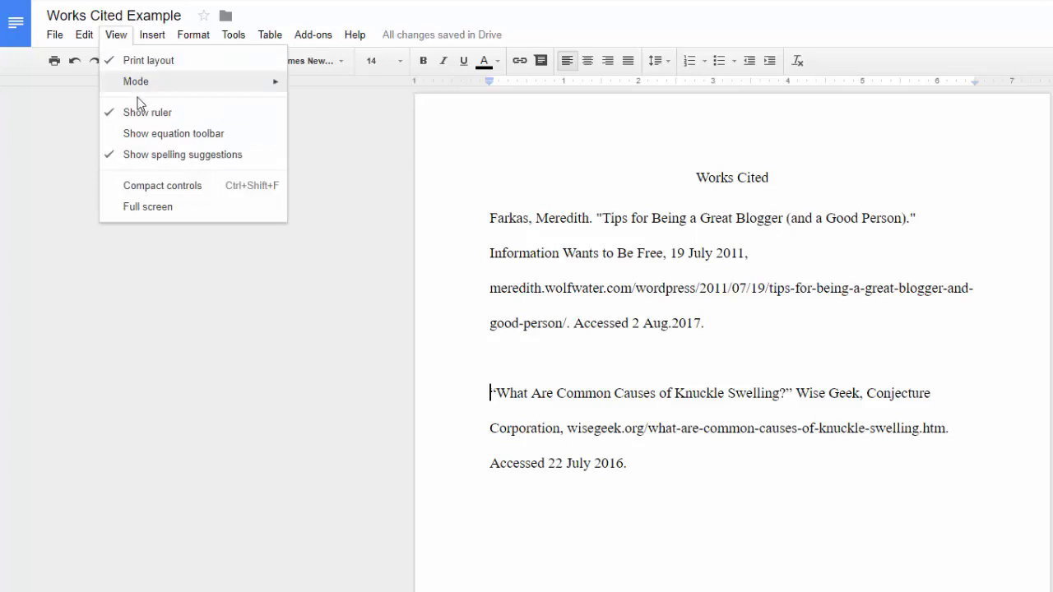
{"action": "mouse_move", "coordinate": [151, 118]}
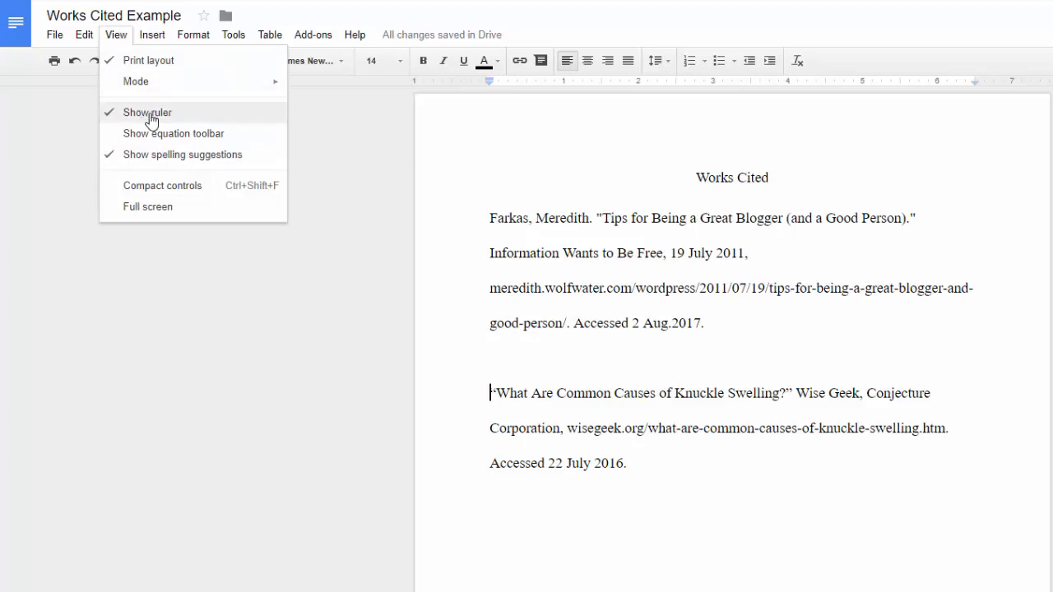
{"action": "mouse_move", "coordinate": [157, 122]}
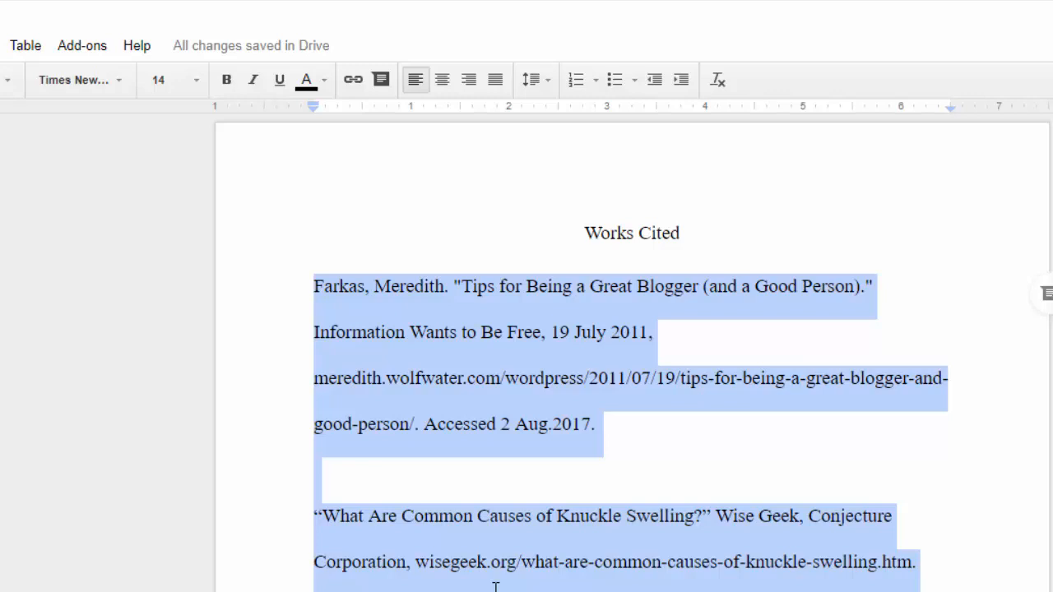
{"action": "mouse_move", "coordinate": [322, 138]}
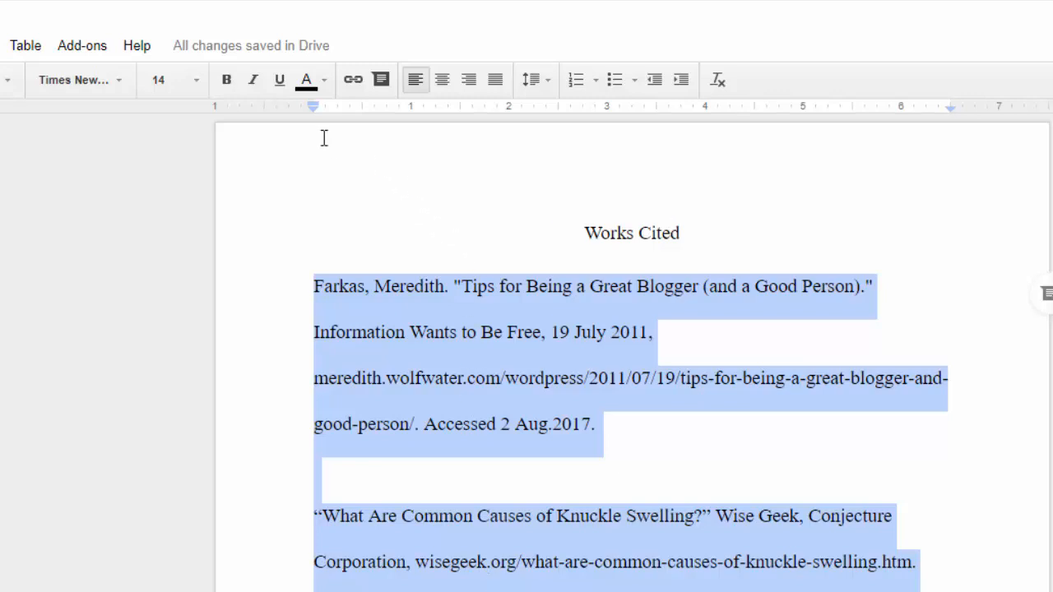
Move the left indent marker on the ruler to 0.5 inch for both Works Cited entries
{"action": "left_click_drag", "start_coordinate": [313, 105], "coordinate": [349, 105]}
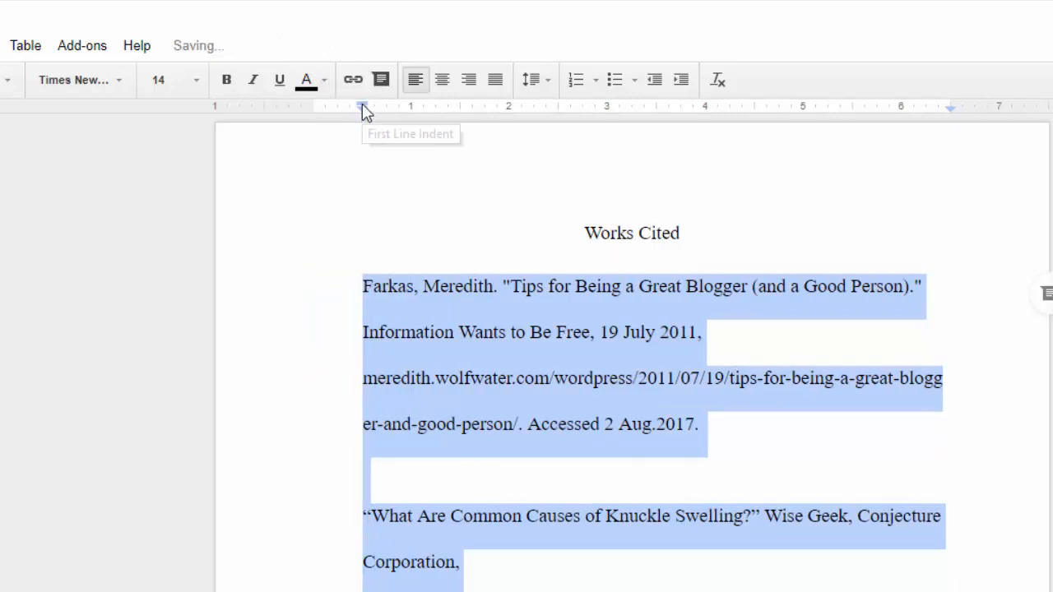
Pull the first-line indent marker back toward the margin, reaching about 0.38 inch
{"action": "left_click_drag", "start_coordinate": [361, 108], "coordinate": [362, 109]}
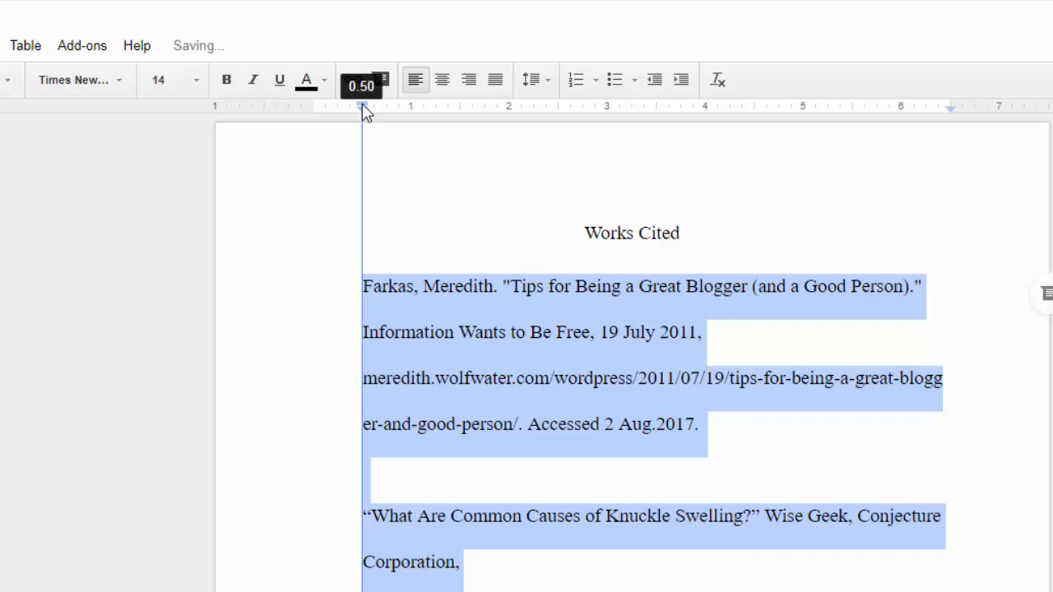
{"action": "left_click_drag", "start_coordinate": [362, 109], "coordinate": [352, 109]}
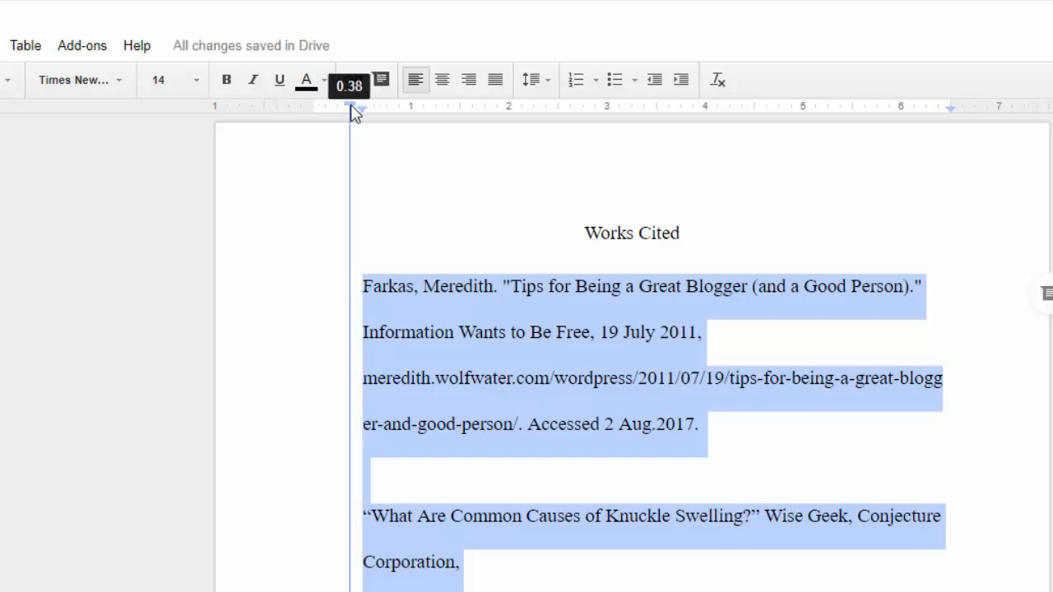
Set the first-line indent to 0, leaving a 0.5-inch hanging indent on both entries
{"action": "left_click_drag", "start_coordinate": [349, 109], "coordinate": [323, 108]}
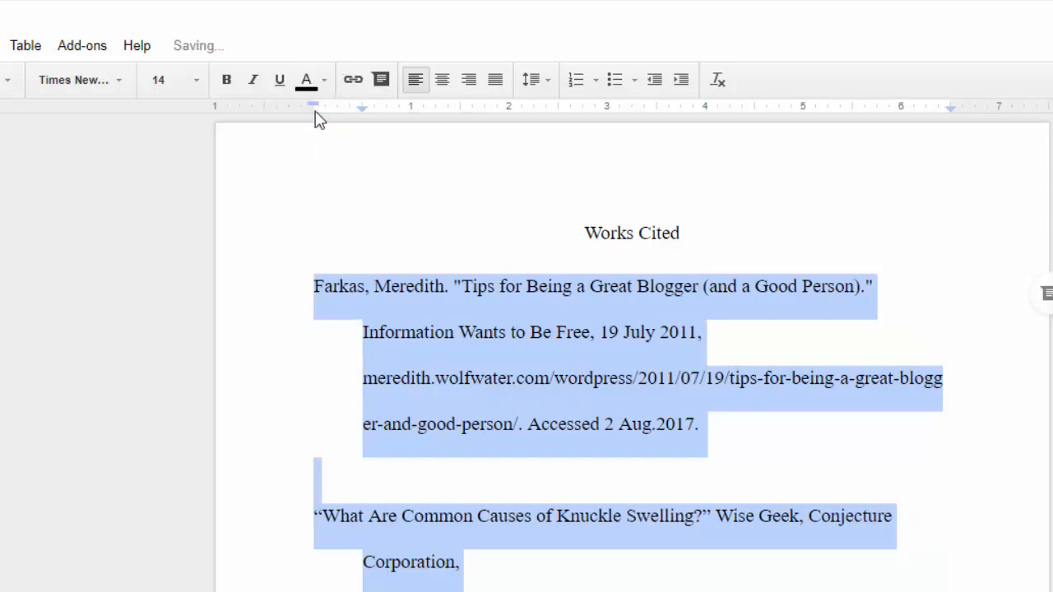
{"action": "mouse_move", "coordinate": [517, 507]}
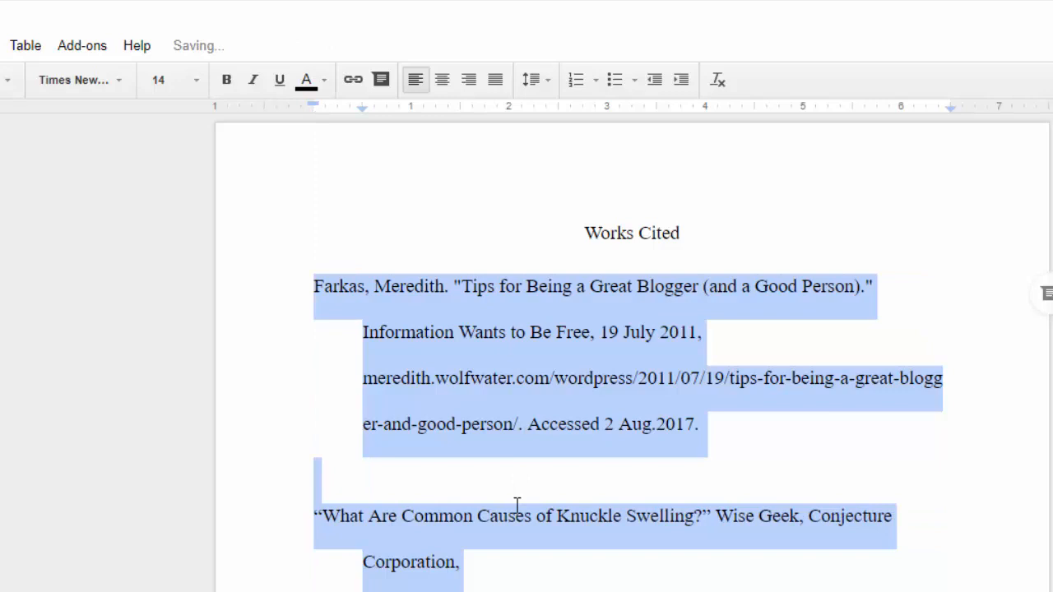